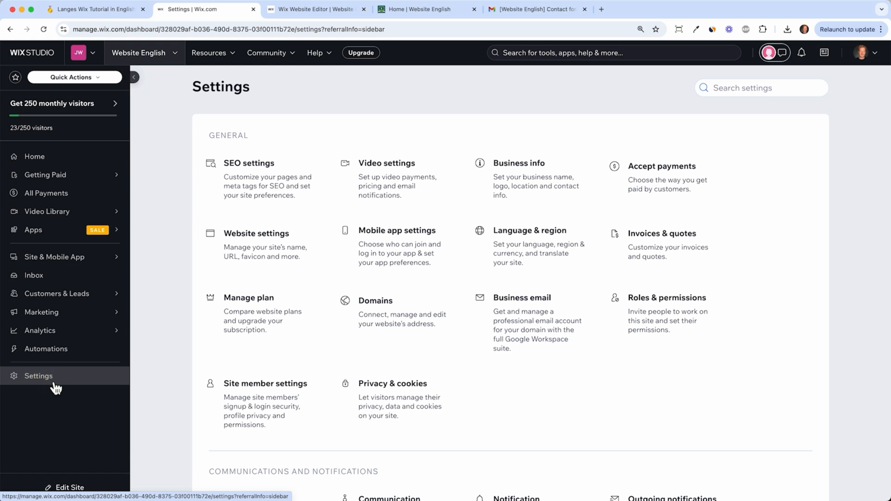
Go to the Business email page from the site's Settings dashboard.
left_click(521, 298)
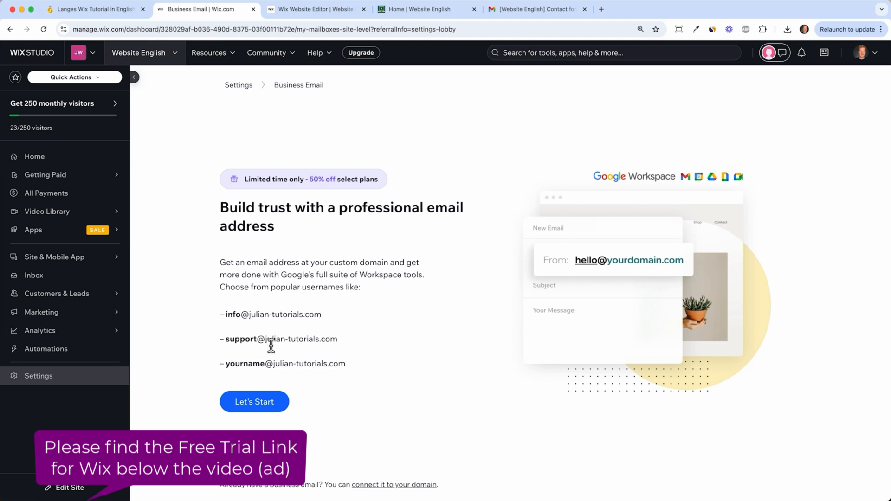
mouse_move(253, 402)
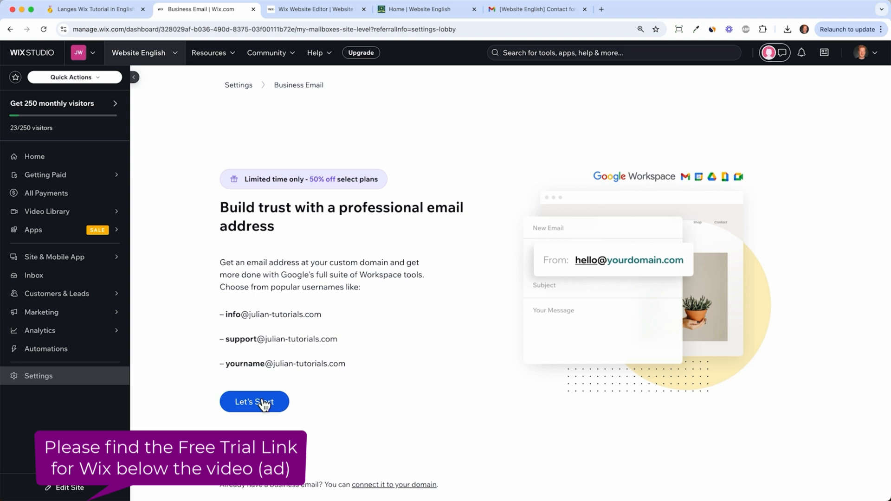
left_click(253, 402)
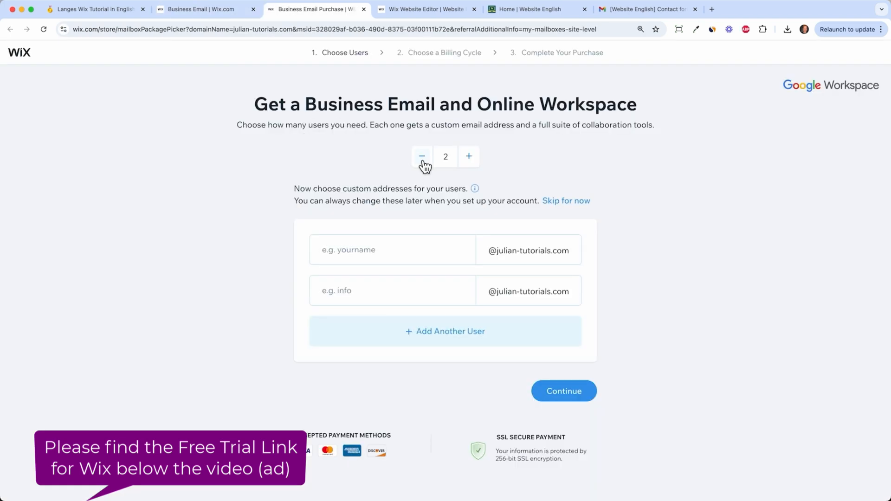
left_click(422, 157)
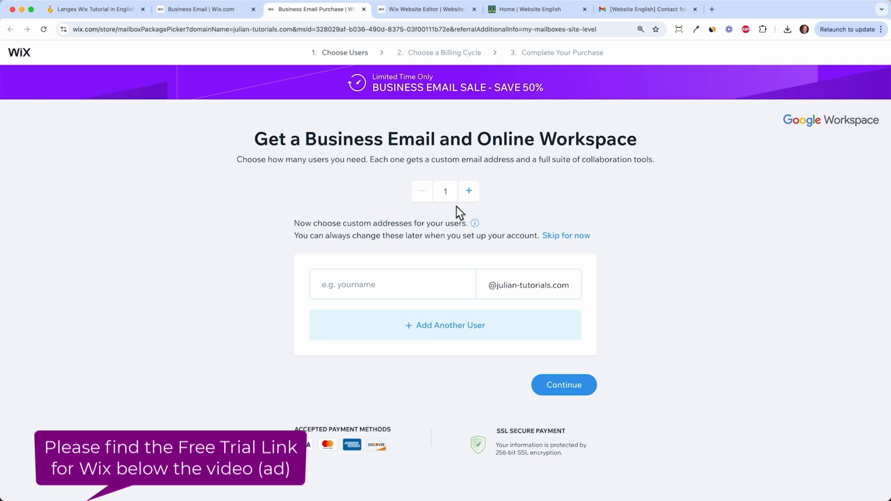
left_click(468, 191)
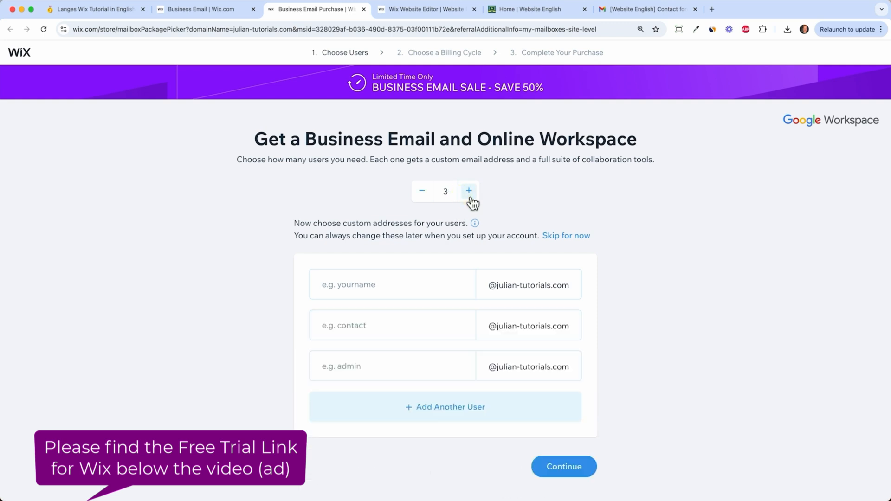
left_click(469, 191)
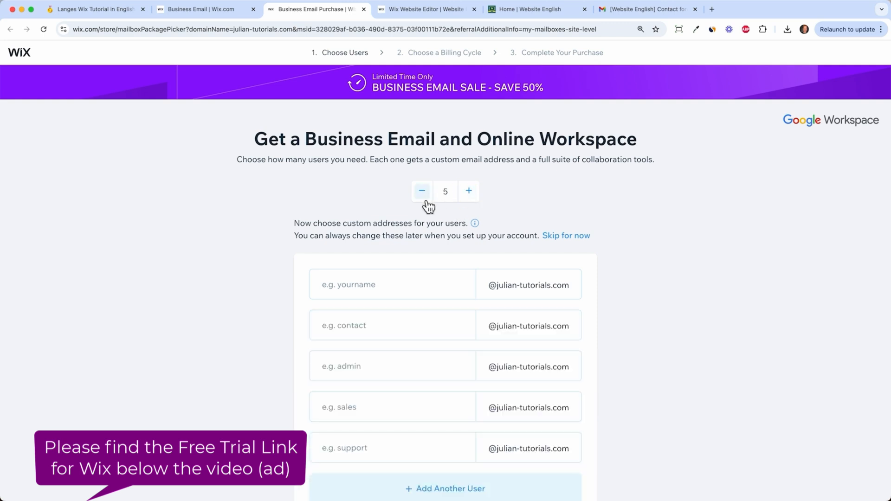
left_click(422, 191)
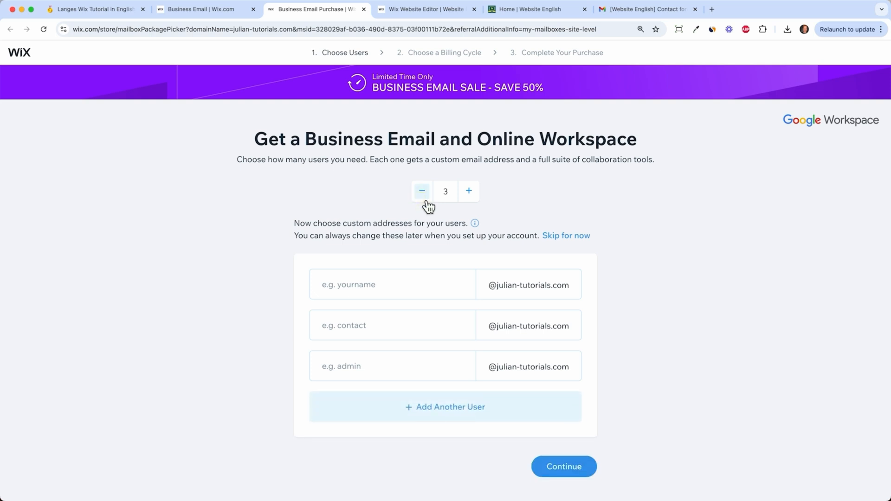
left_click(422, 190)
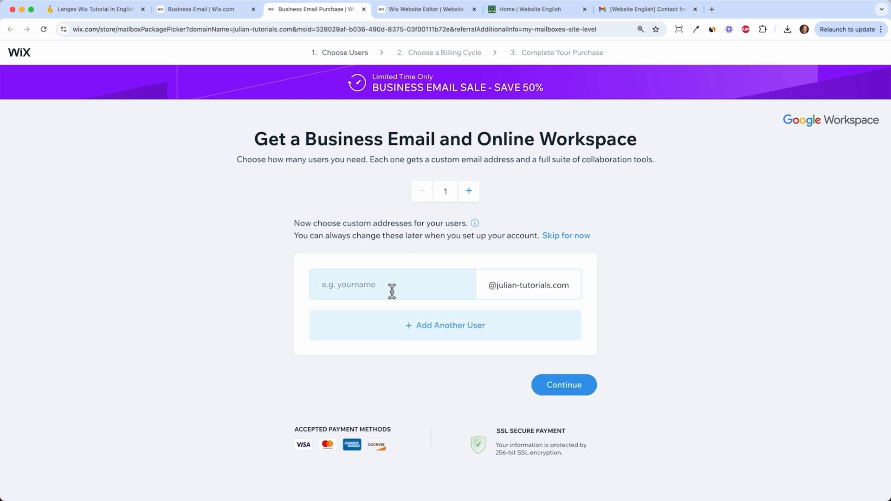
type("info")
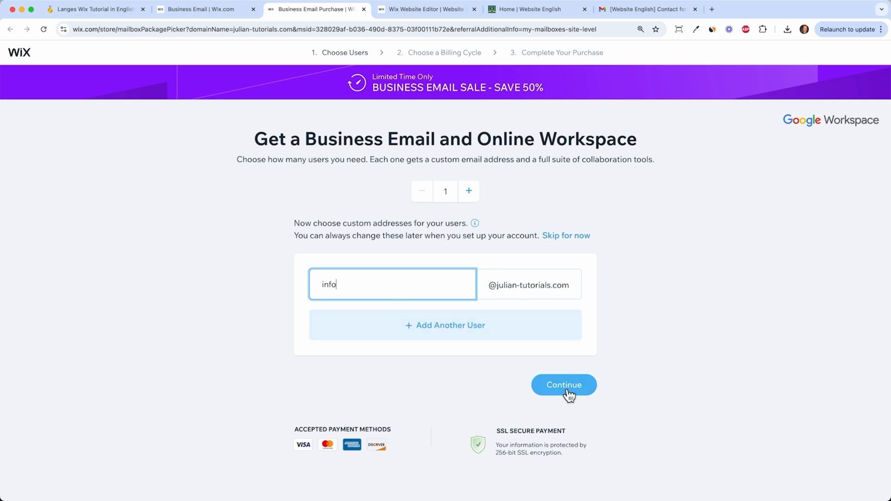
left_click(562, 384)
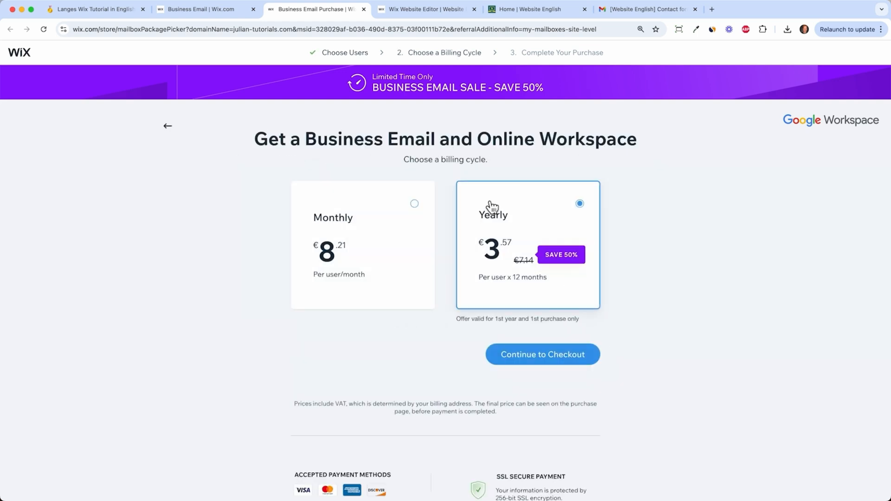
mouse_move(510, 261)
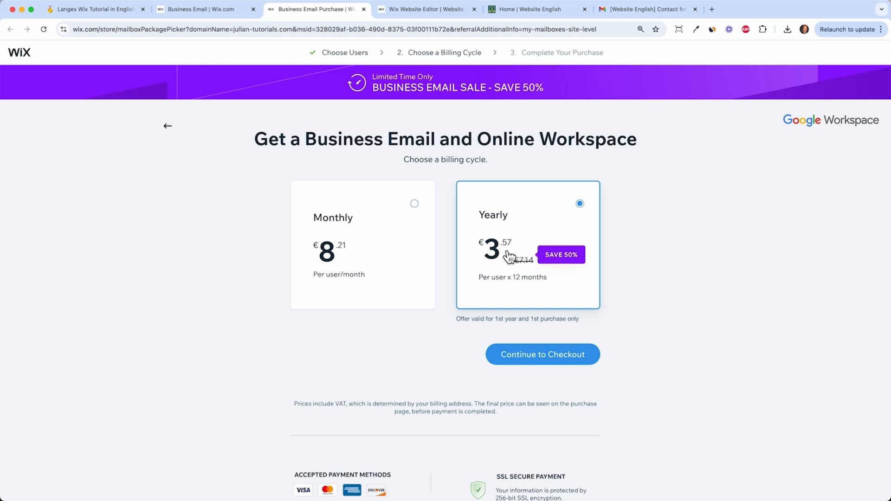
mouse_move(509, 263)
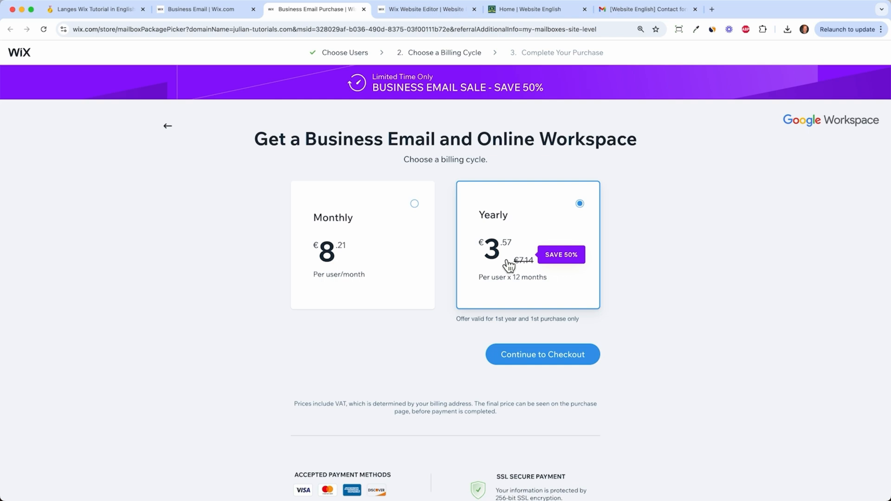
mouse_move(508, 256)
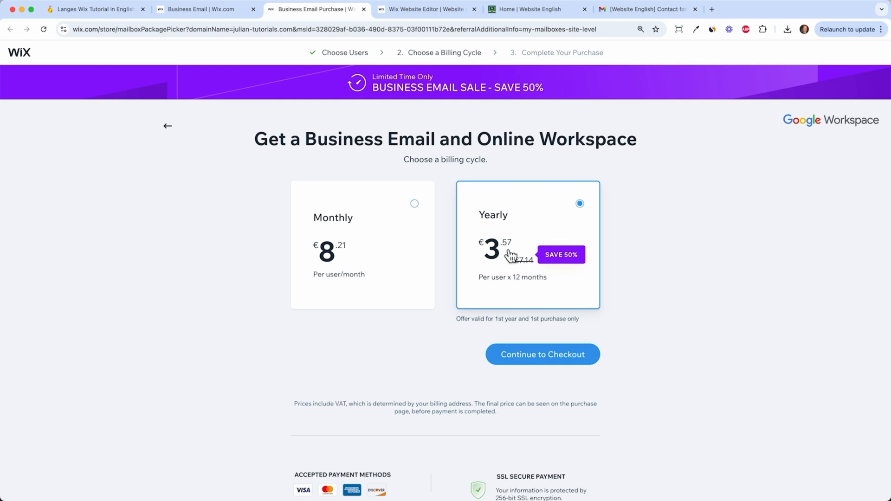
mouse_move(518, 252)
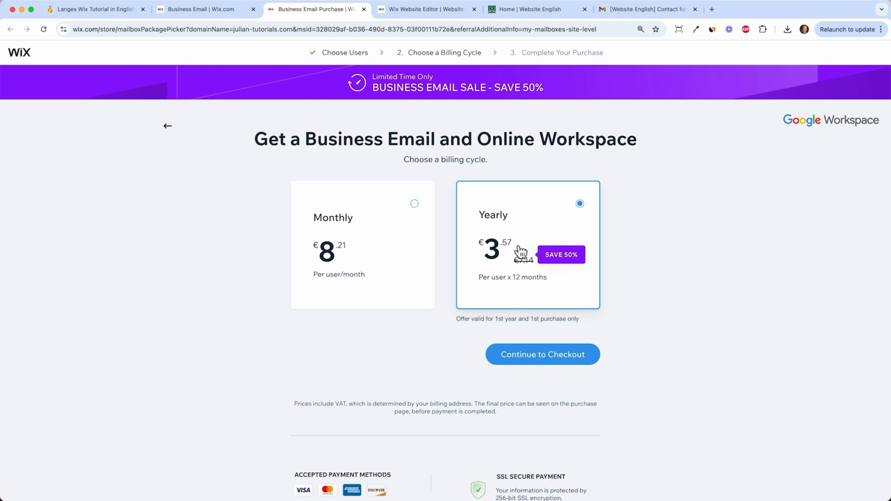
mouse_move(840, 126)
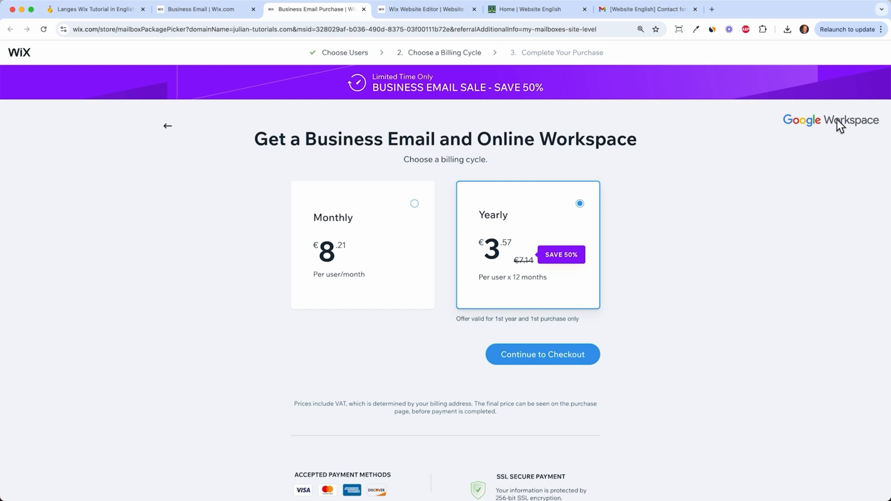
mouse_move(791, 223)
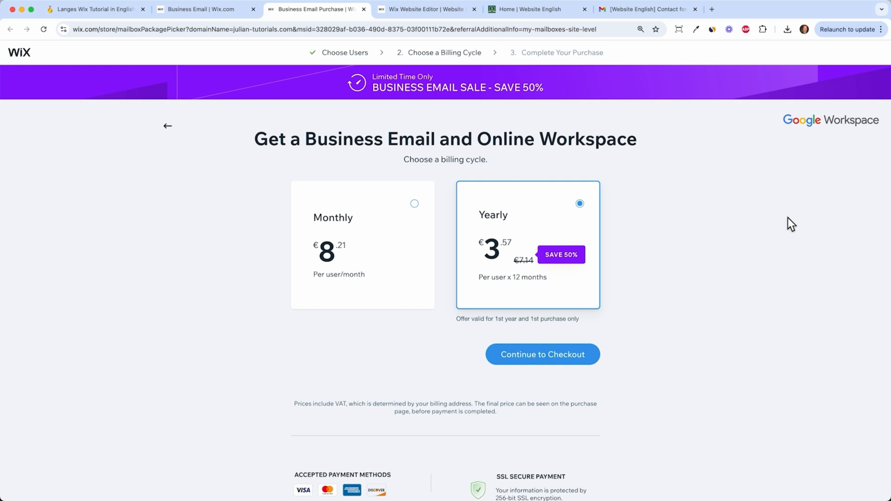
mouse_move(174, 157)
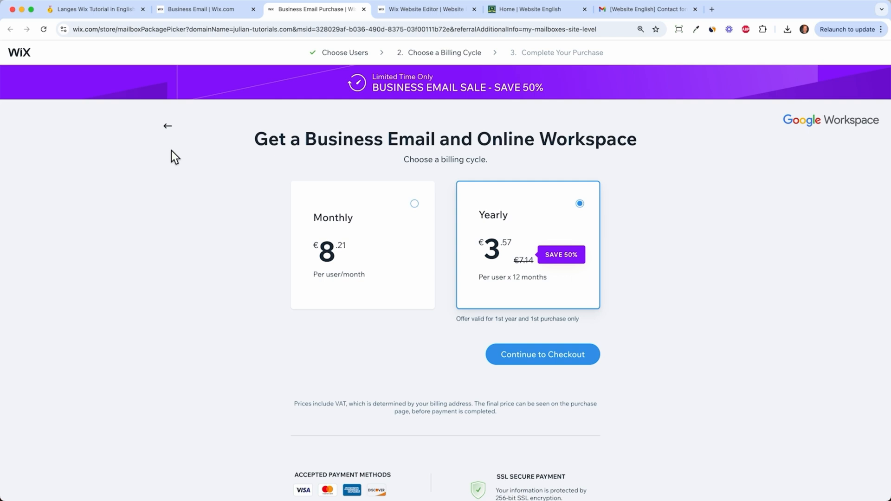
left_click(167, 126)
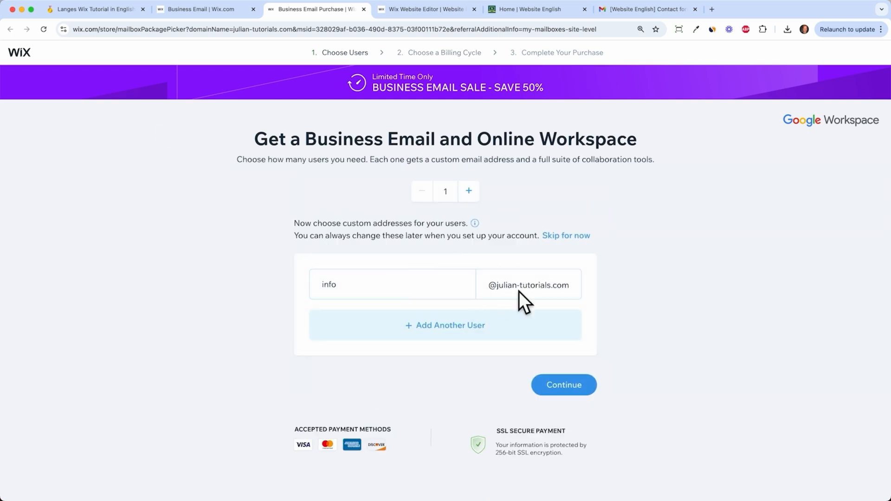
left_click(529, 9)
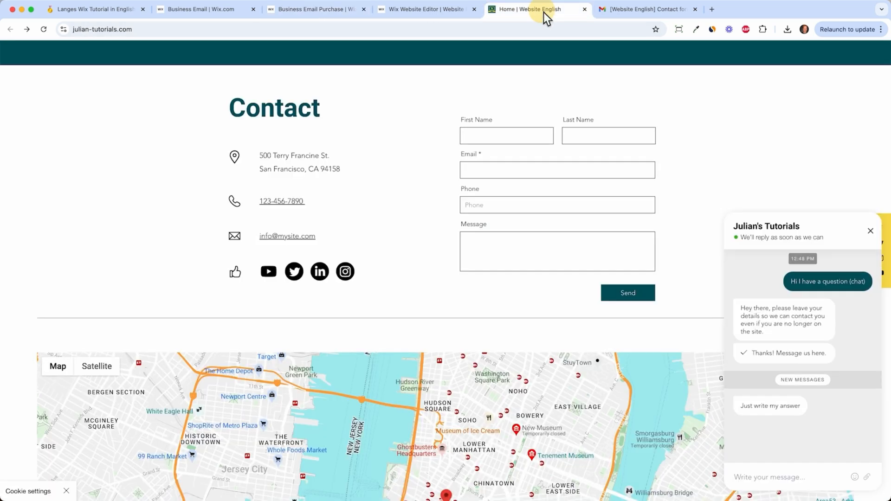
left_click(314, 9)
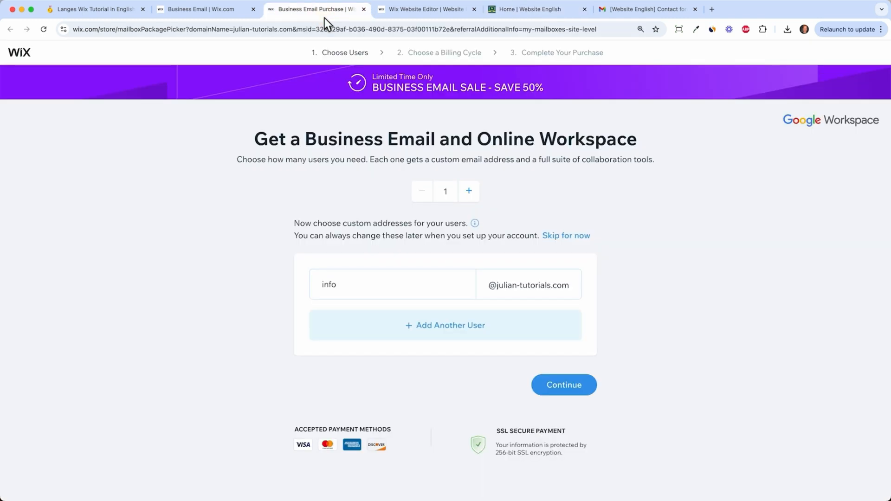
mouse_move(551, 301)
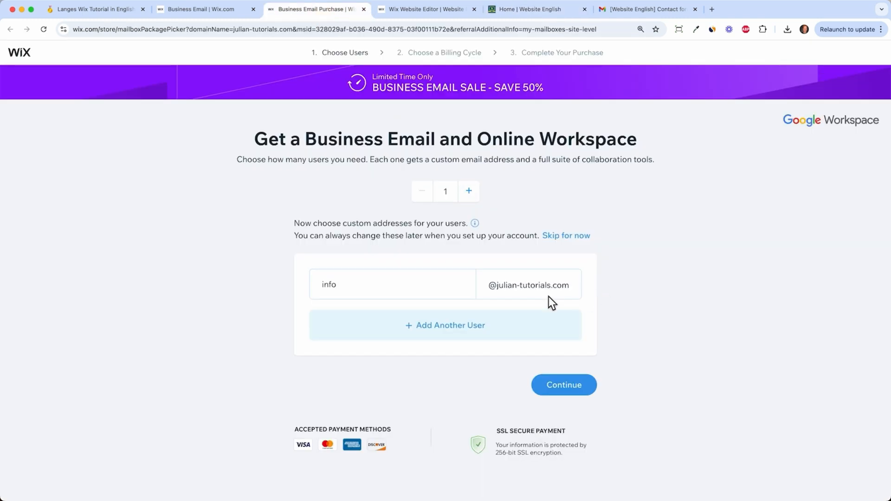
mouse_move(574, 299)
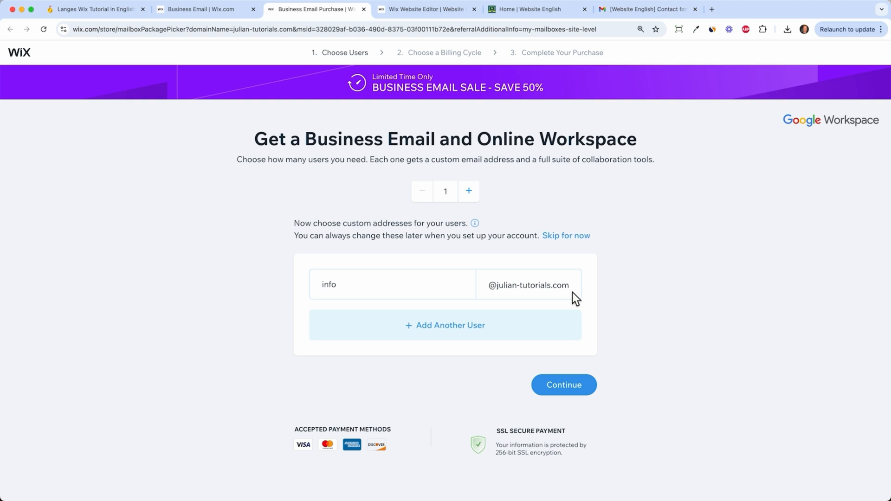
mouse_move(585, 297)
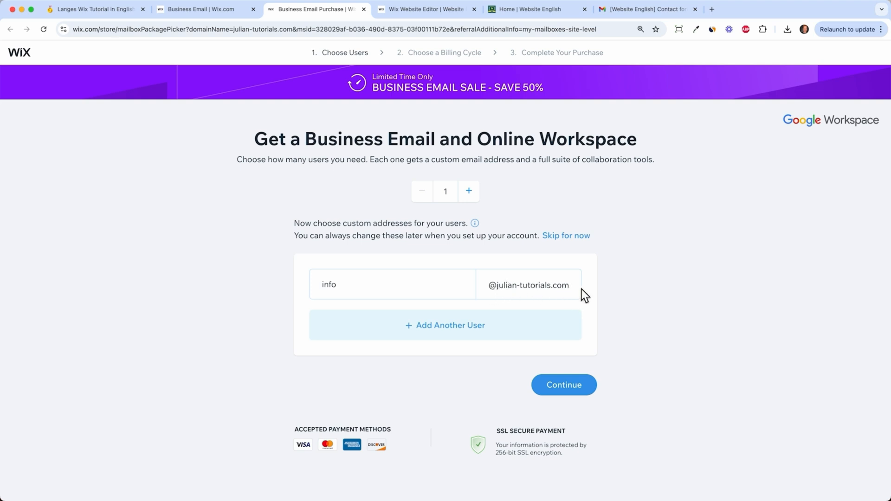
mouse_move(567, 292)
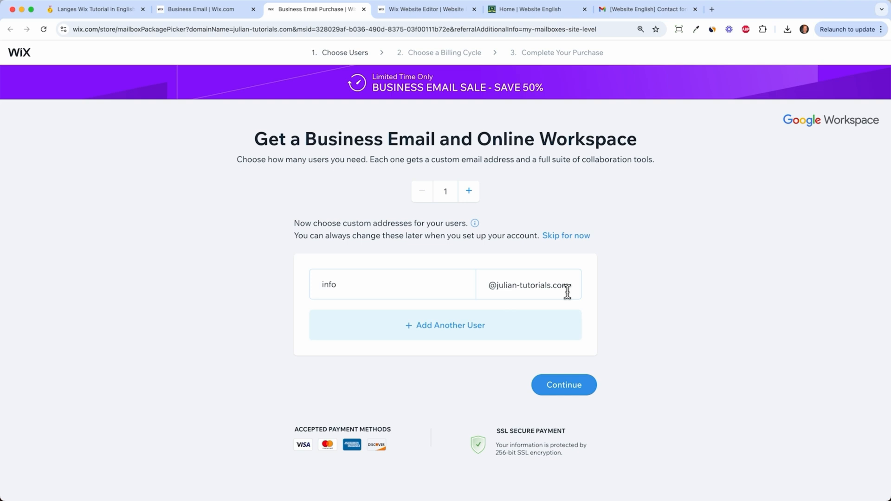
mouse_move(537, 270)
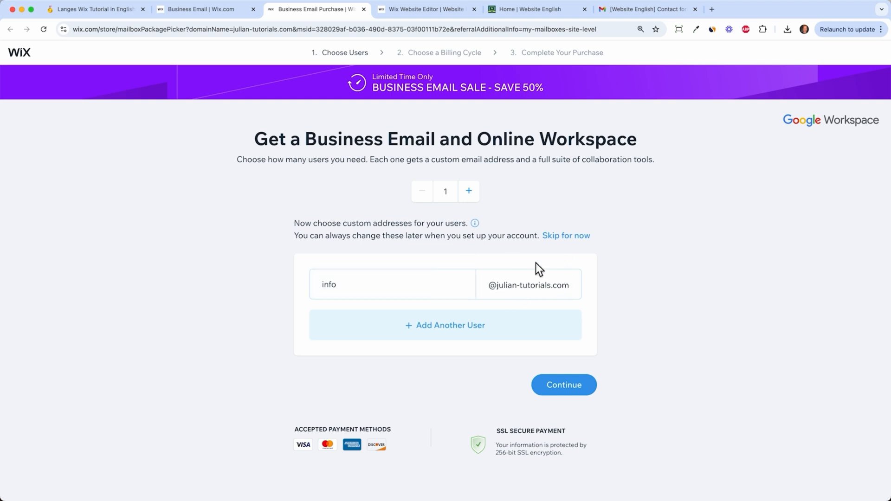
mouse_move(410, 254)
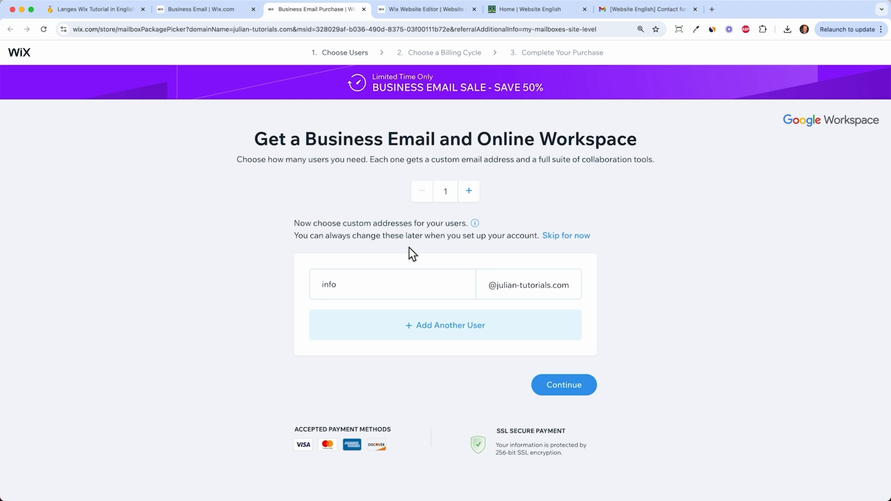
mouse_move(874, 96)
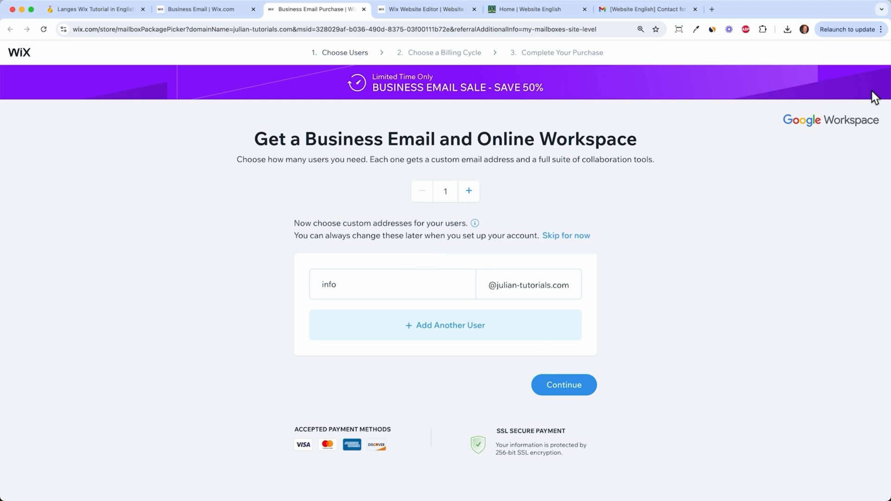
mouse_move(65, 60)
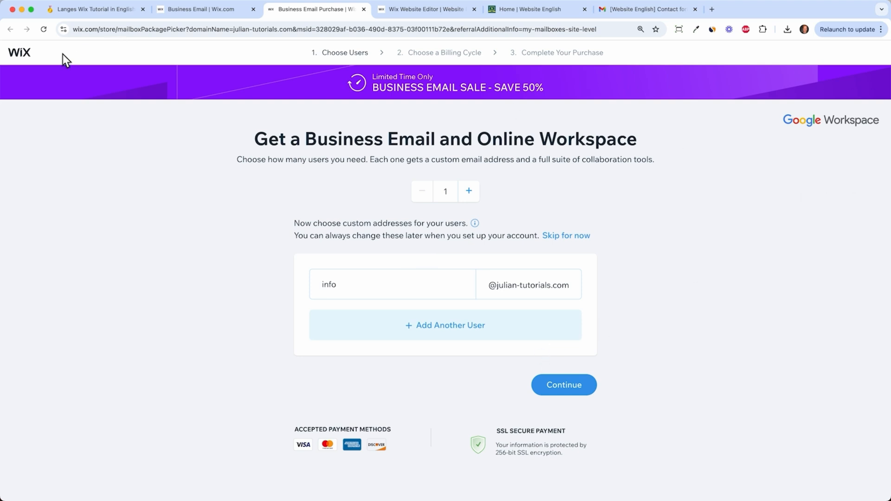
mouse_move(276, 204)
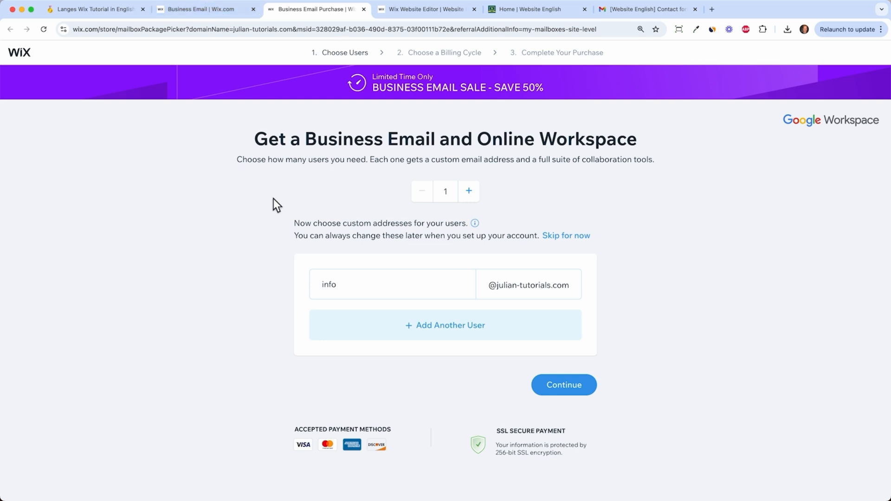